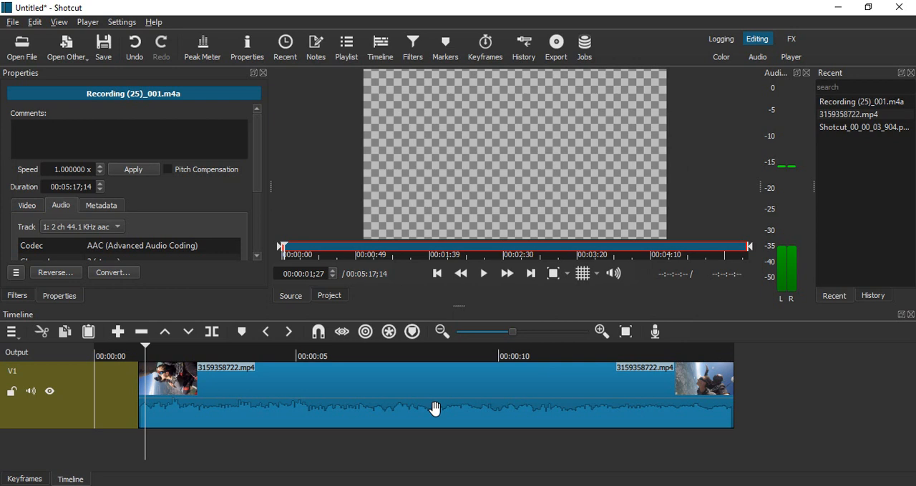
Step: Detach and remove the skydiving clip's original audio, leaving track A1 empty
right_click(435, 407)
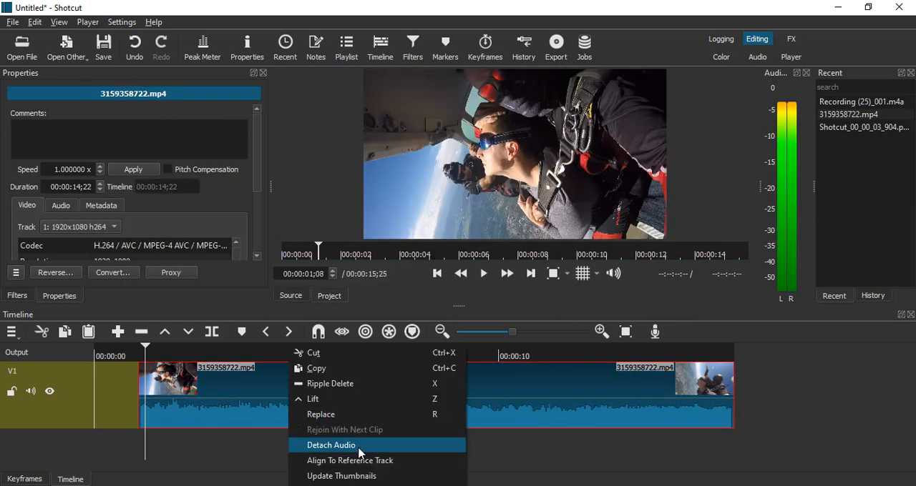
mouse_move(383, 446)
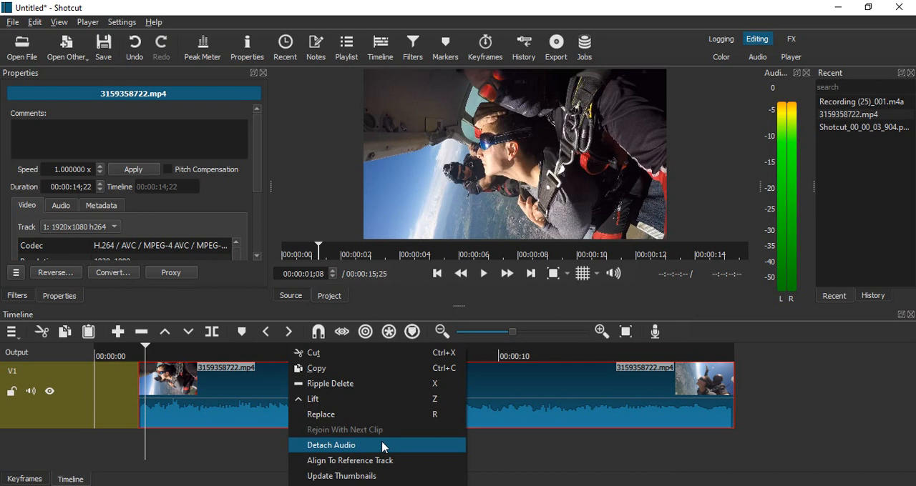
mouse_move(527, 406)
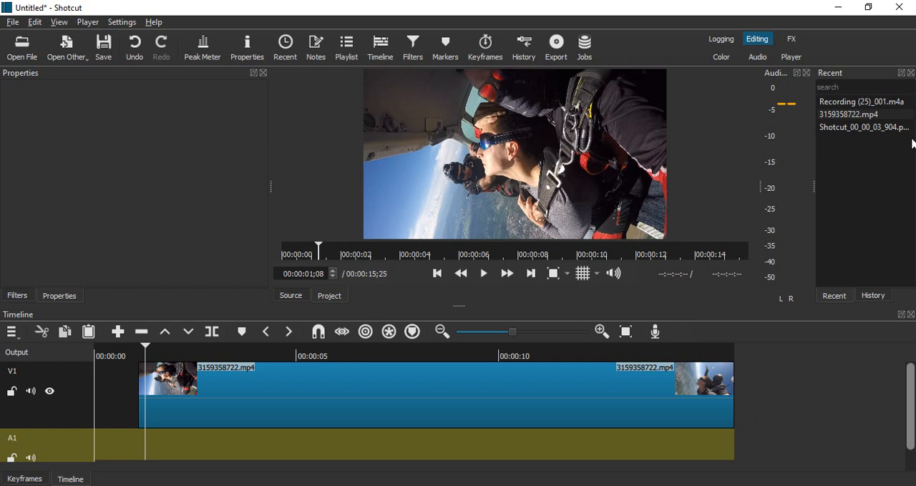
Step: Load Recording (25)_001.m4a from Recent into the Source player
click(861, 100)
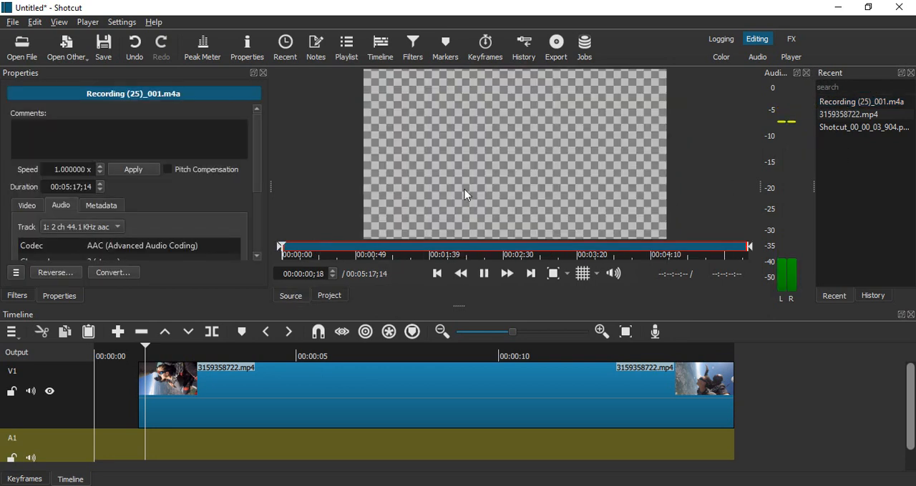
Step: Place the recording on track A1 beneath the skydiving video and select it
click(484, 273)
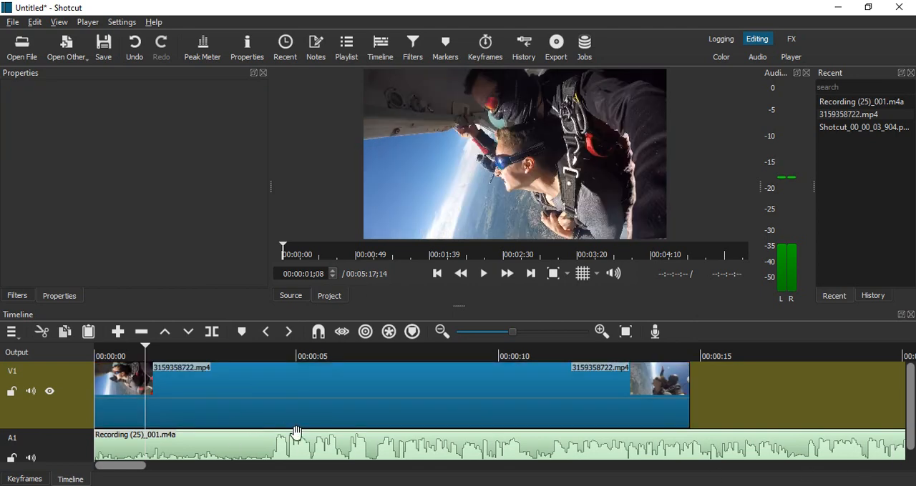
click(286, 446)
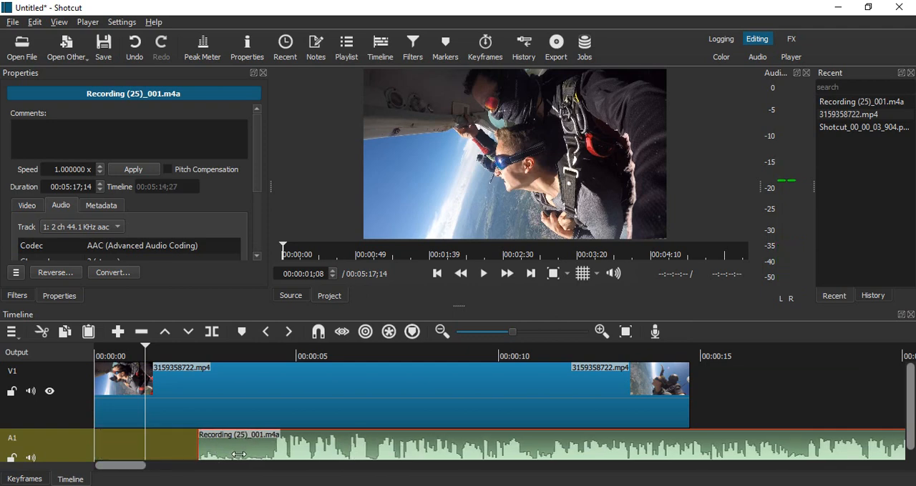
Step: Trim the recording's opening so its audio starts at 0 with the video
drag(236, 449, 387, 442)
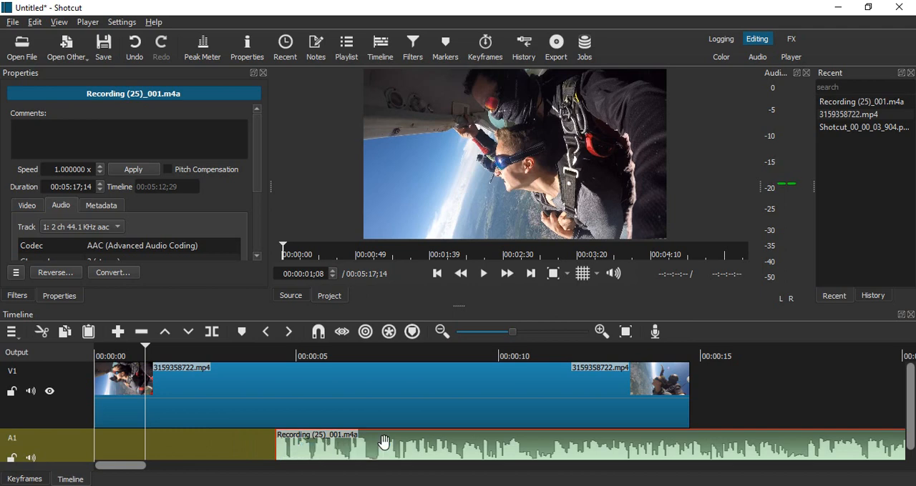
drag(385, 441, 279, 452)
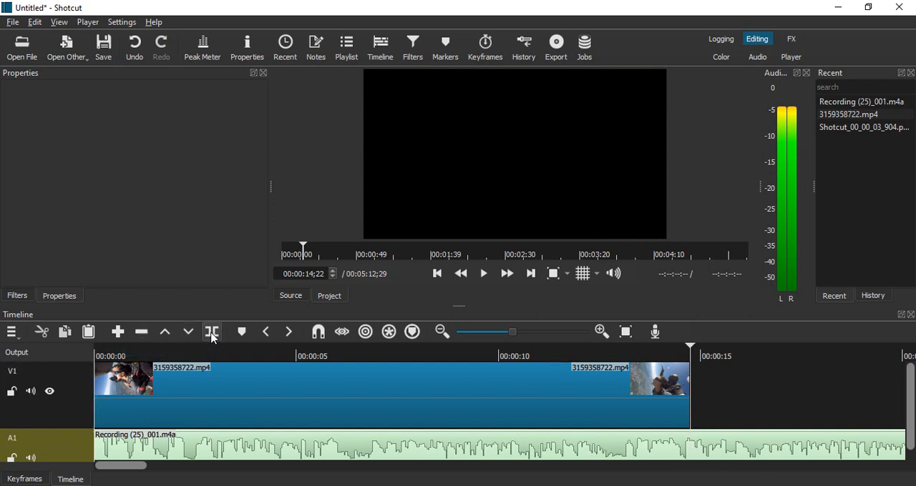
Step: Cut the recording at the video's end, drop the tail, and play the timeline
click(212, 332)
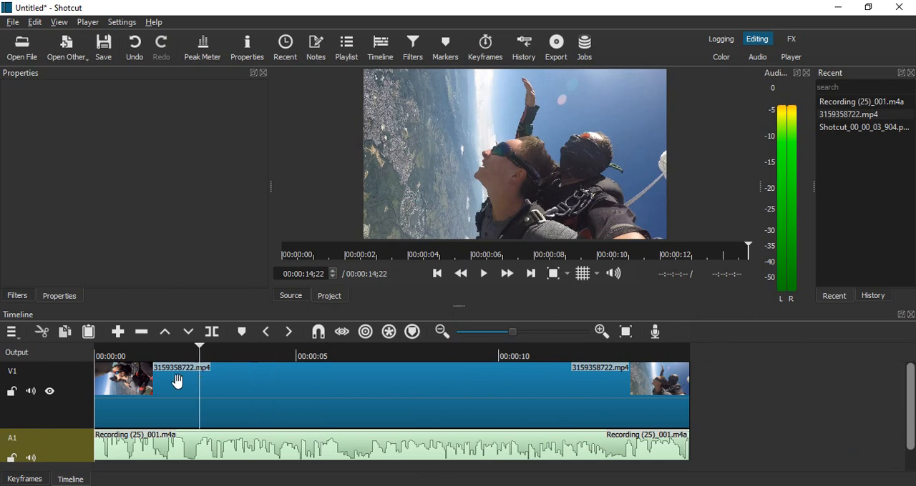
click(483, 273)
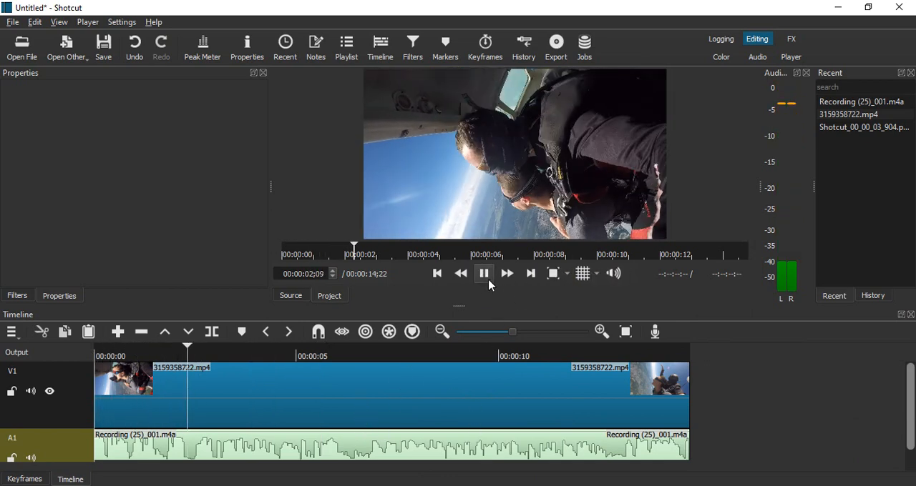
click(484, 274)
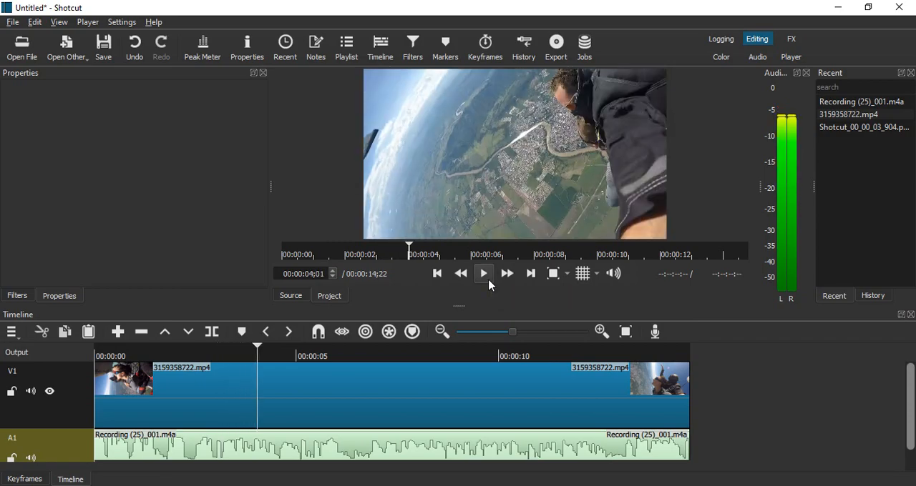